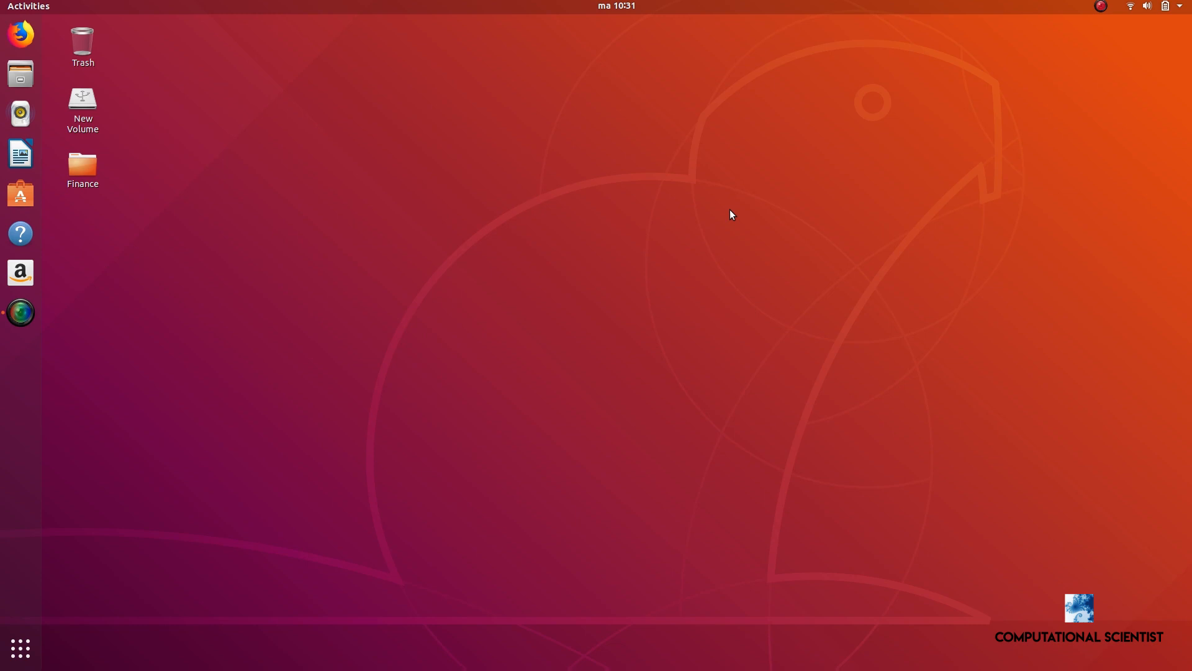
mouse_move(139, 600)
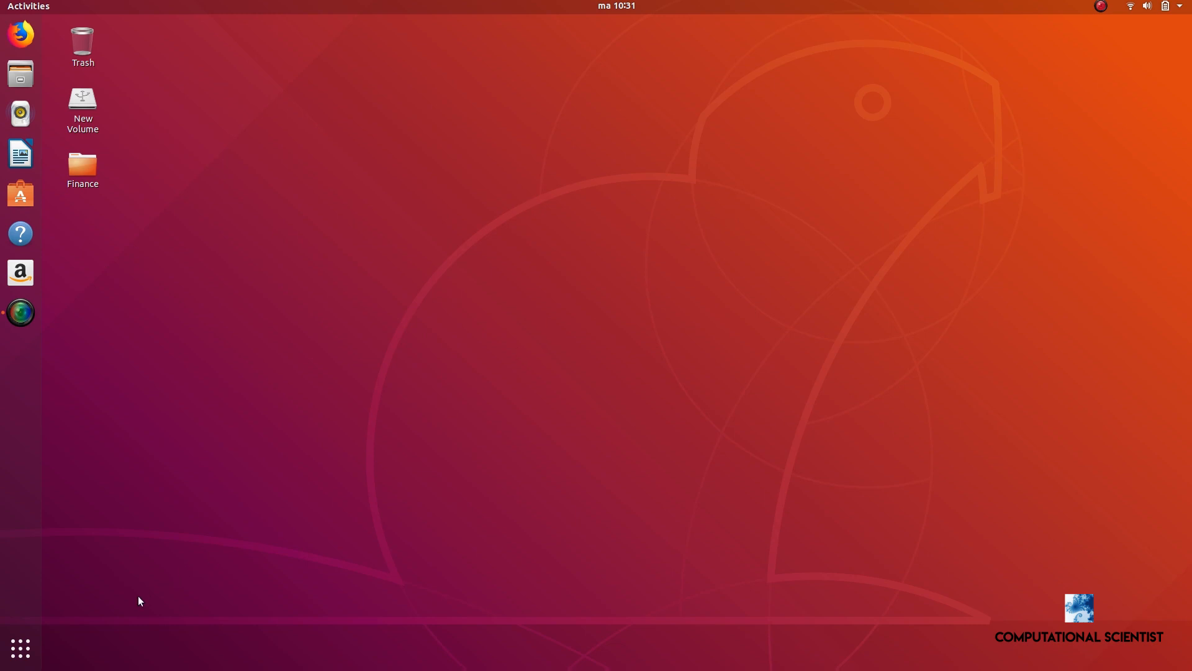
Step: Launch Terminal from the applications overview by searching "term"
left_click(21, 648)
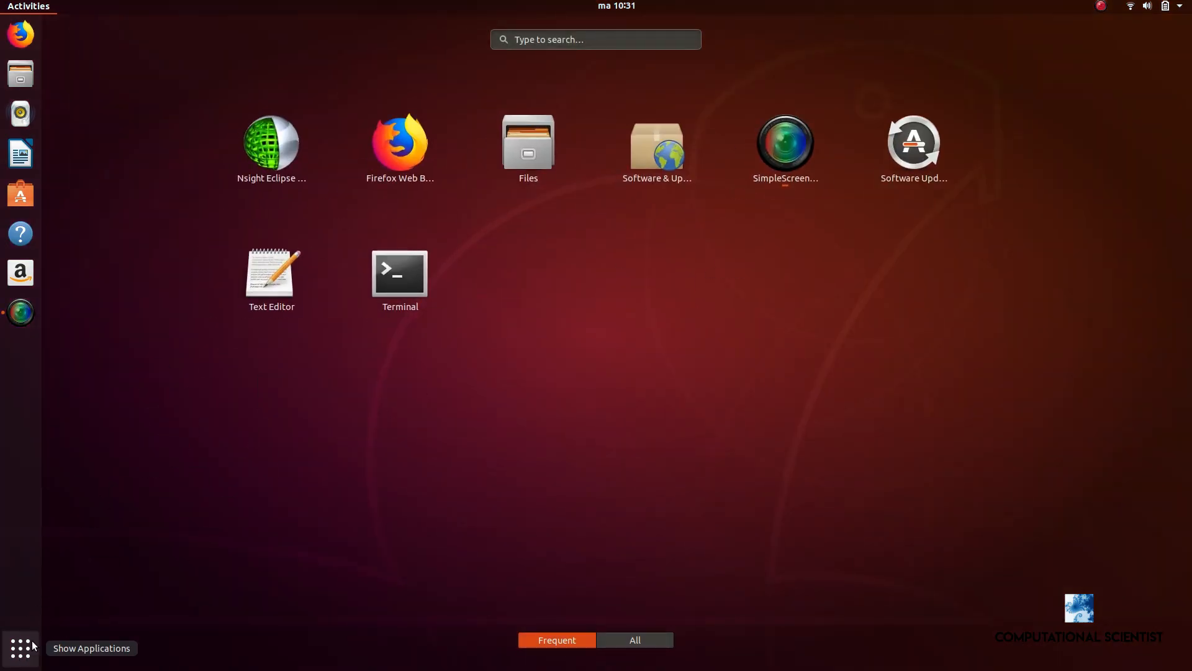
type("term")
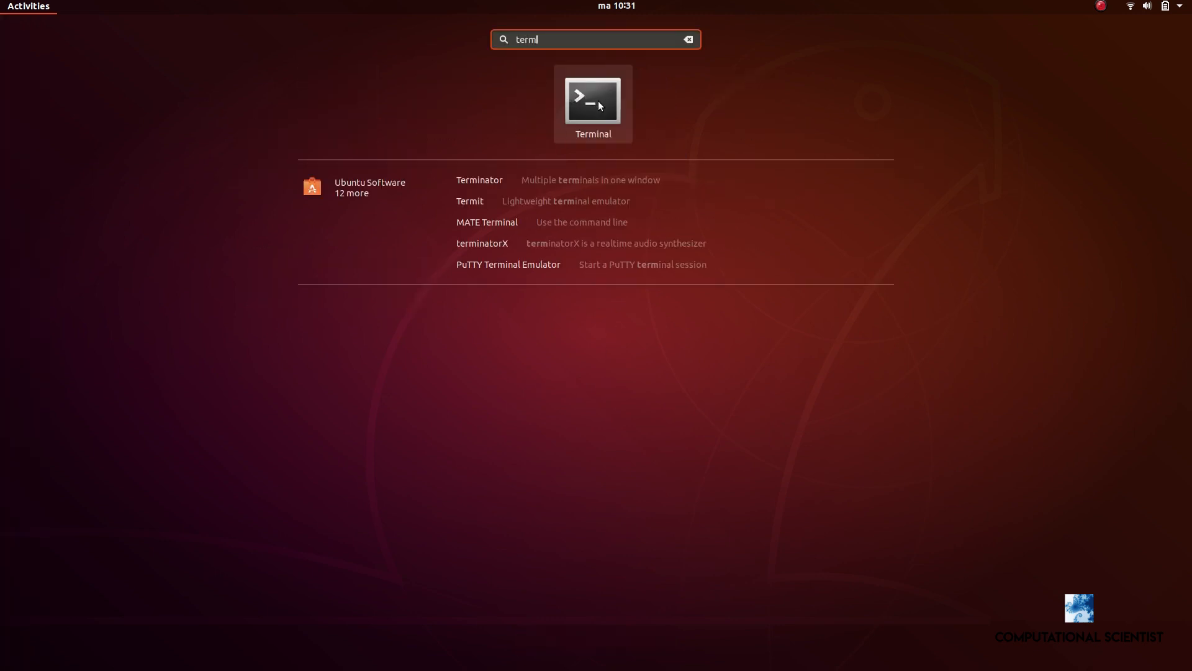
left_click(593, 101)
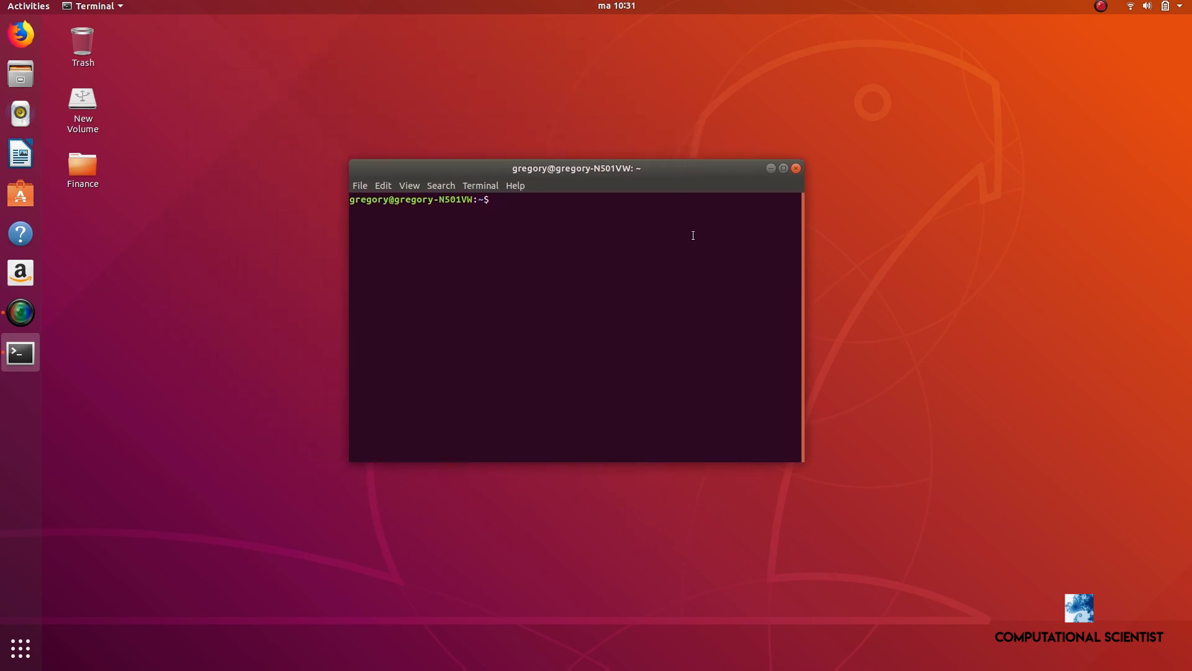
Step: Run sudo apt-get update and supply the administrator password to refresh package lists
type("sudo")
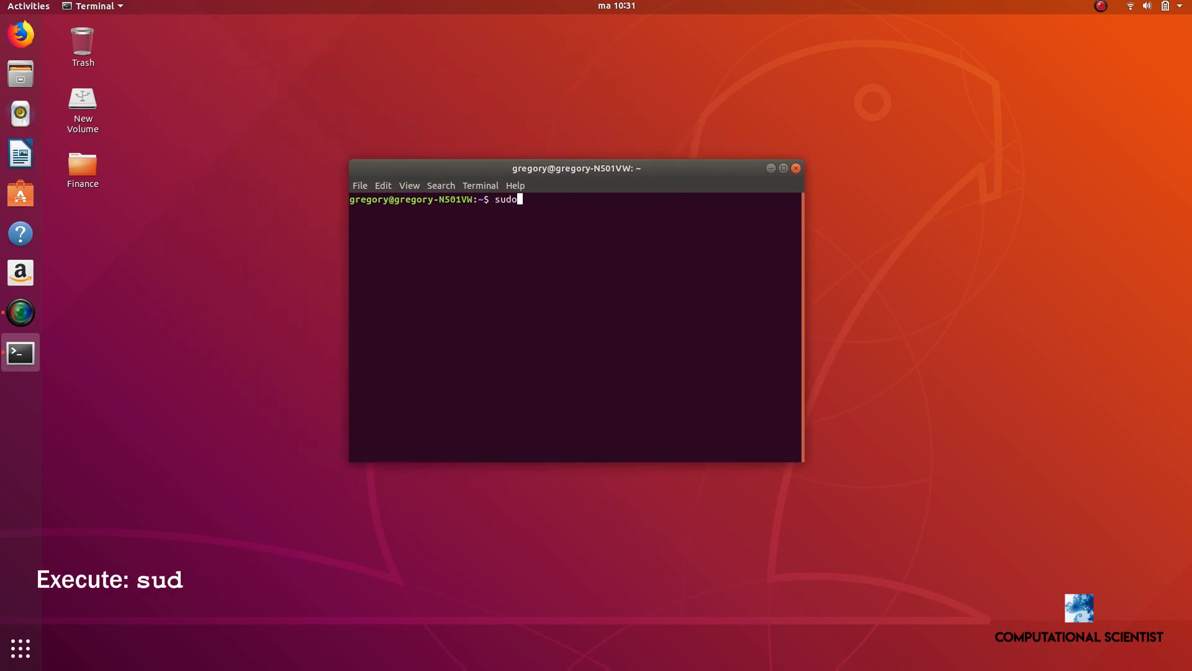
type("apt-get")
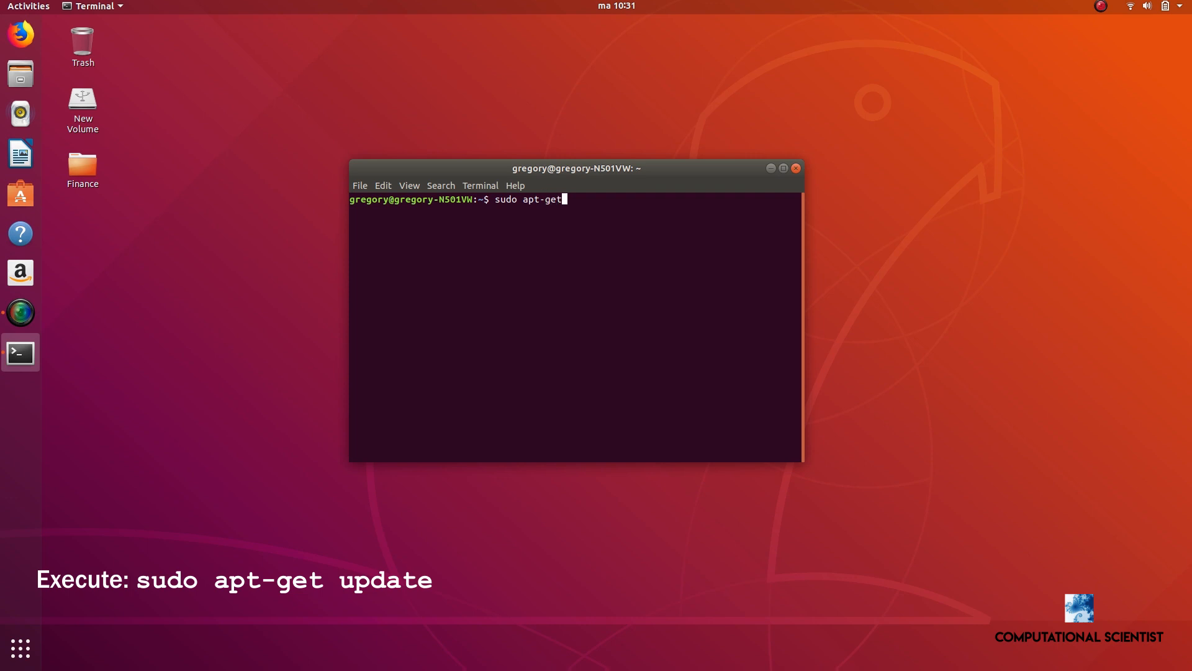
type("upd")
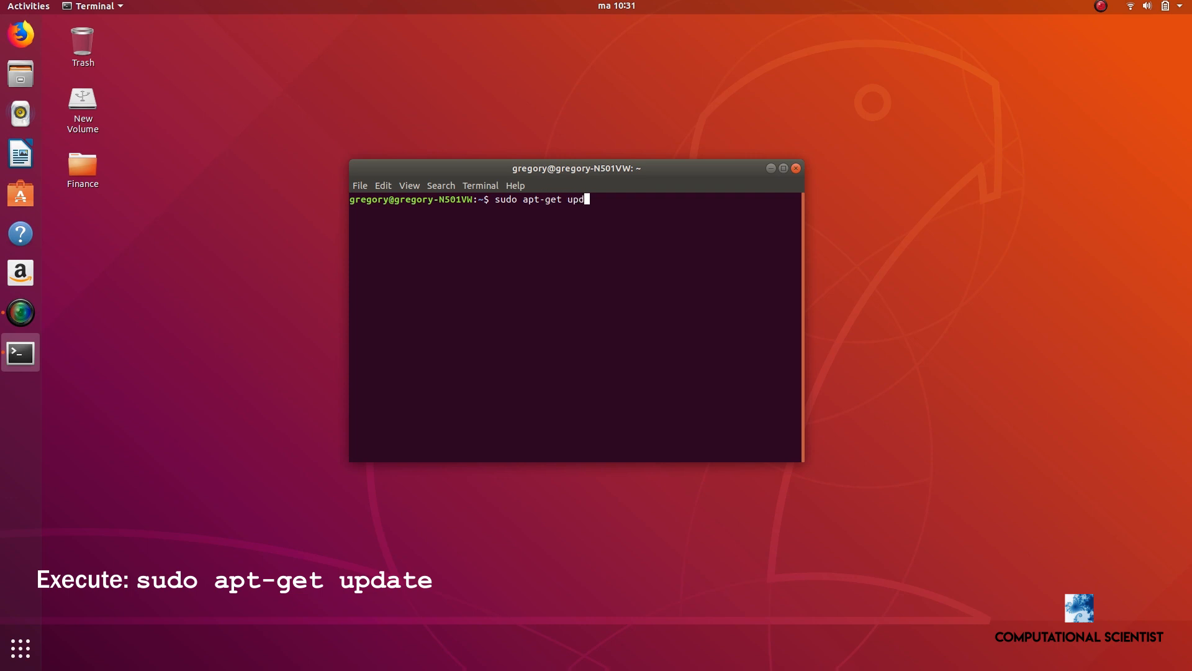
type("ate")
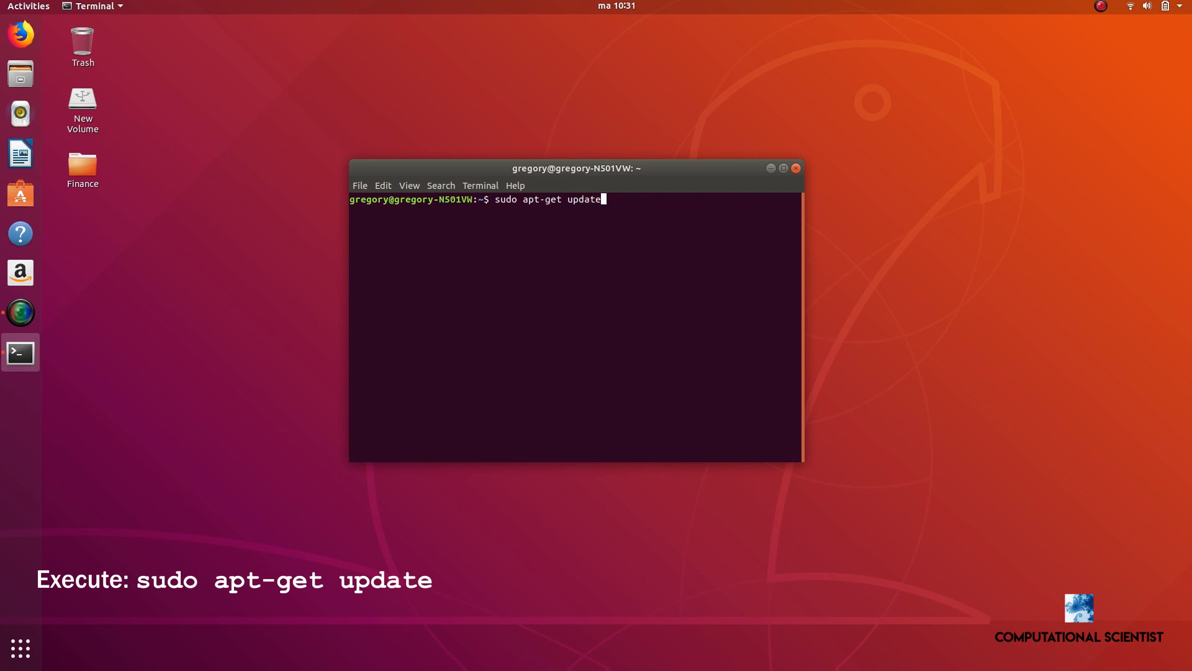
key("Return")
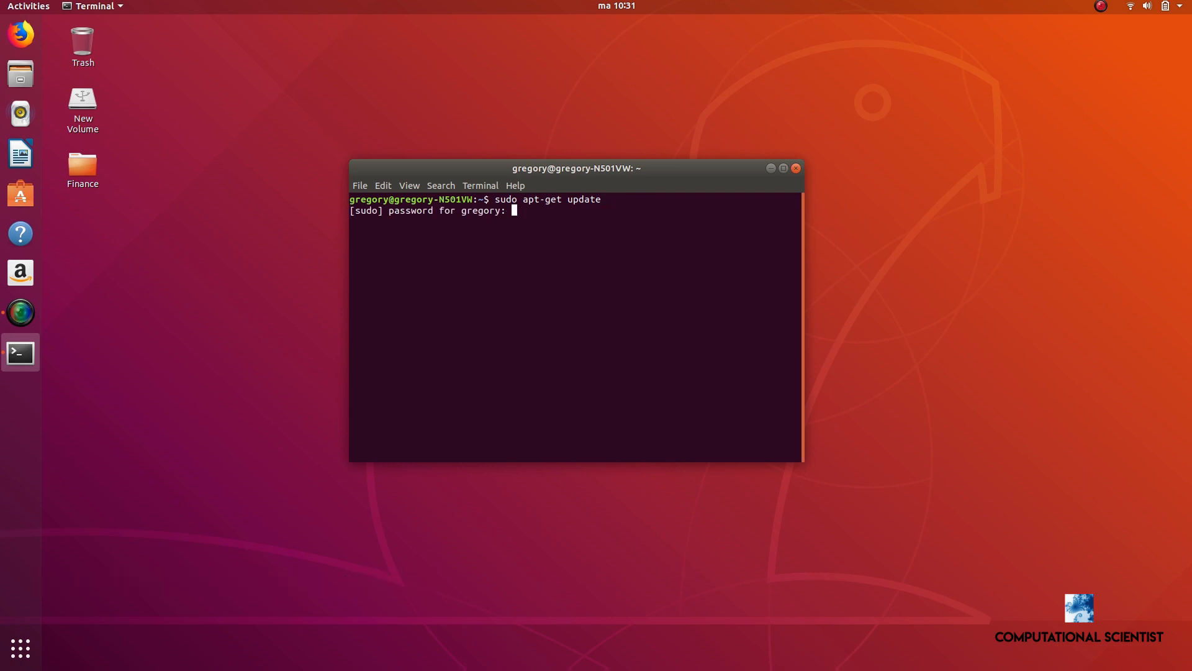
key("Return")
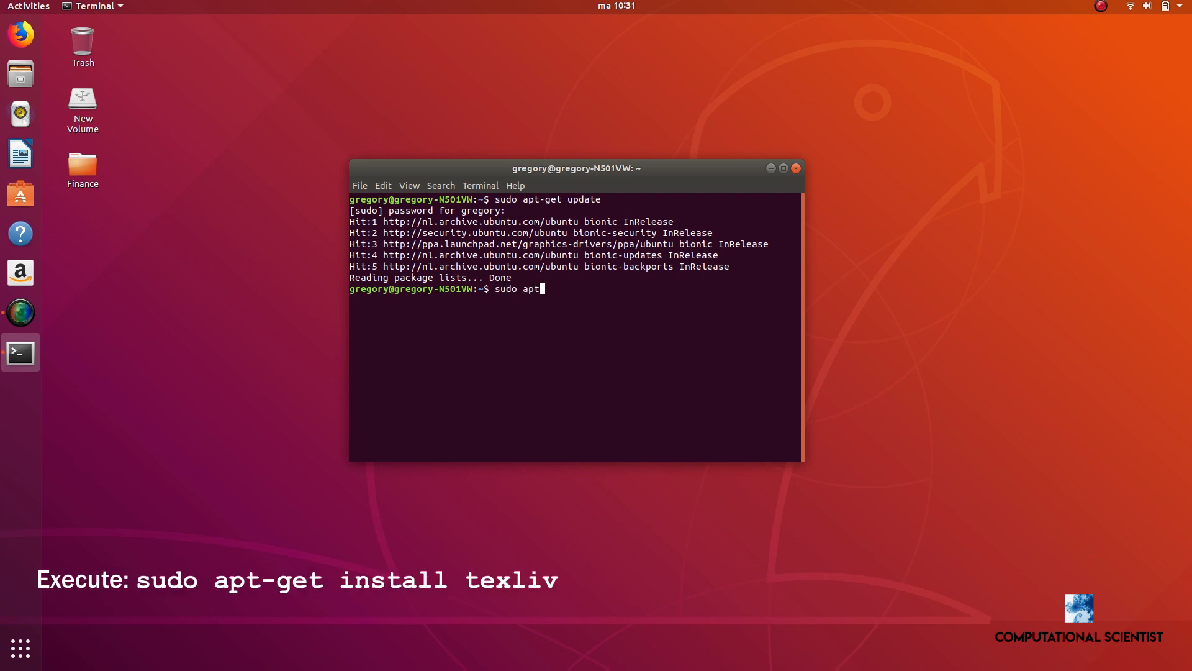
Step: Run sudo apt-get install texlive-full and answer Y to install its packages
type("-get ins")
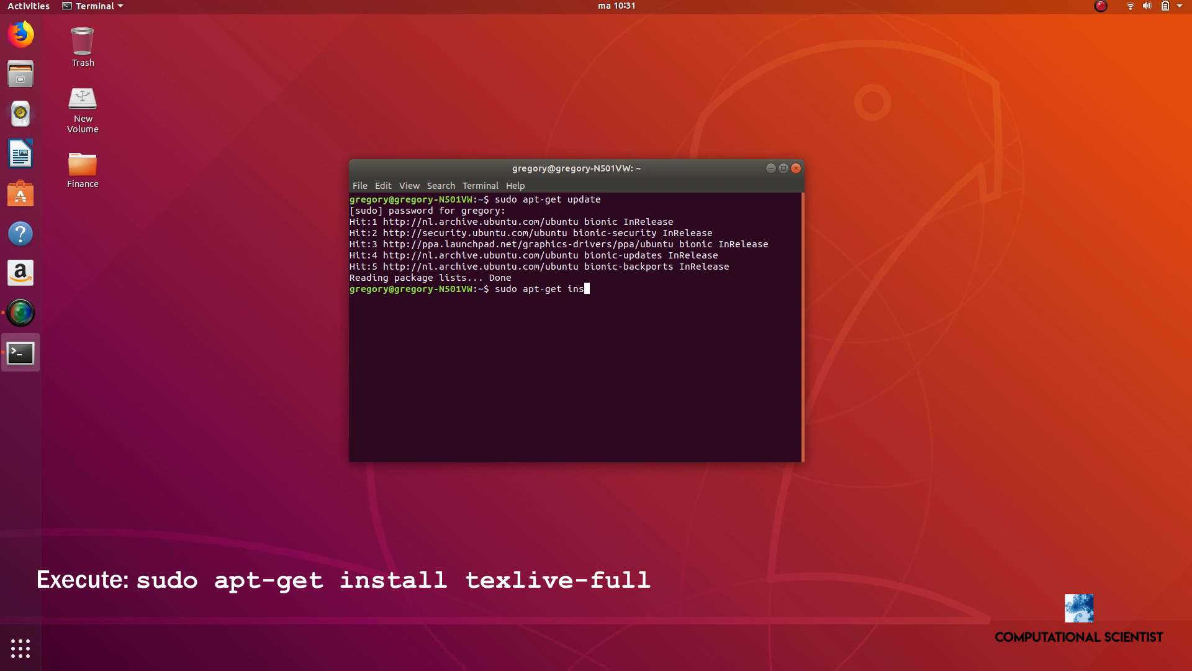
type("tall")
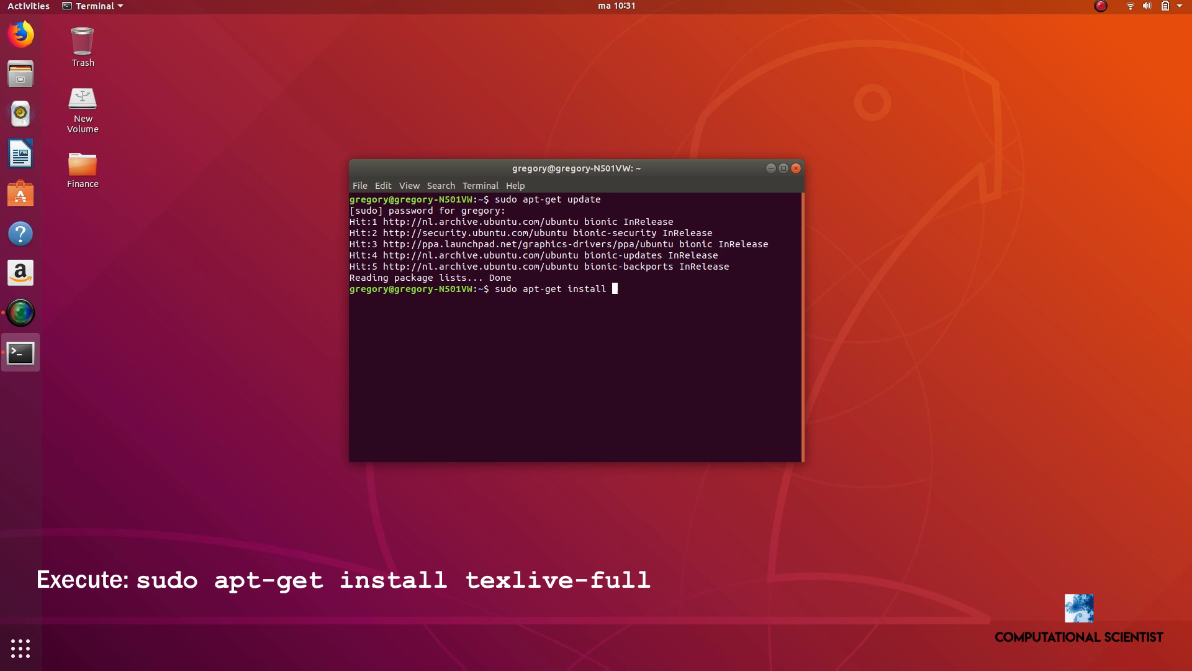
type("texliv")
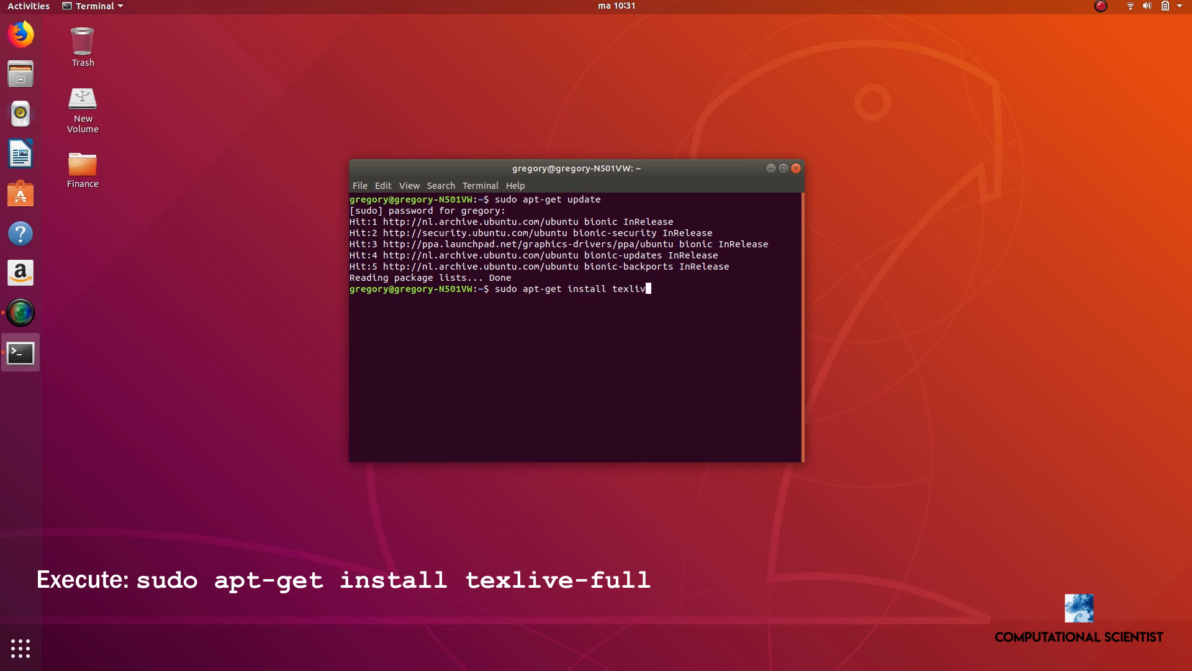
type("e-full")
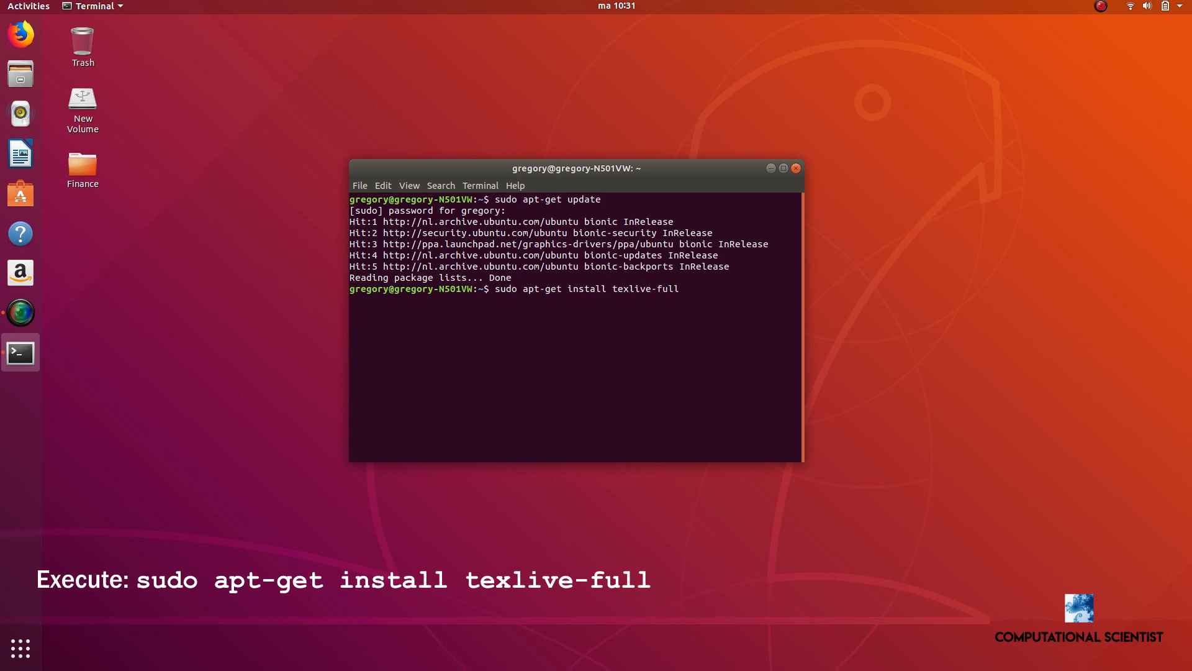
key("Return")
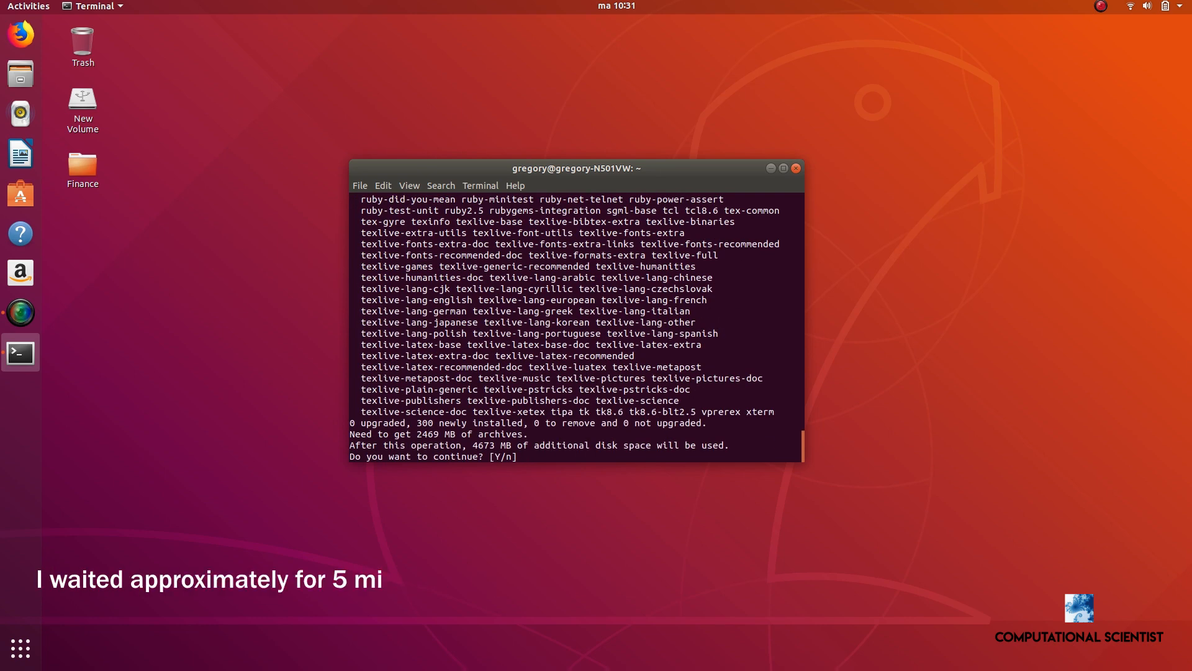
type("Y")
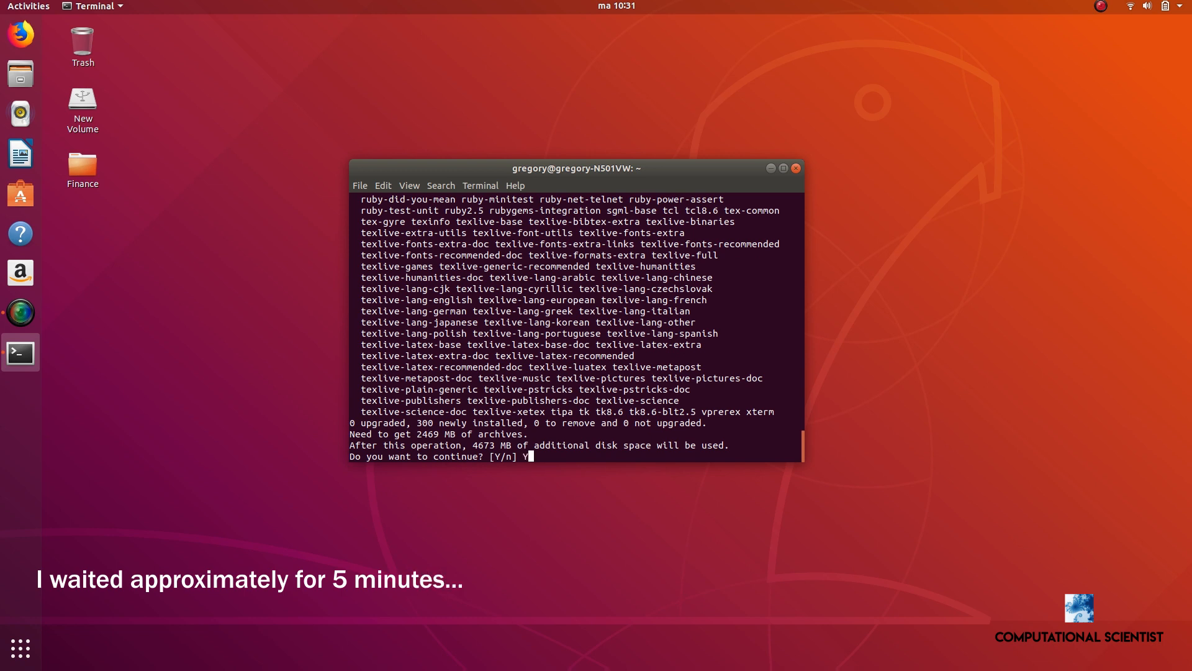
key("Return")
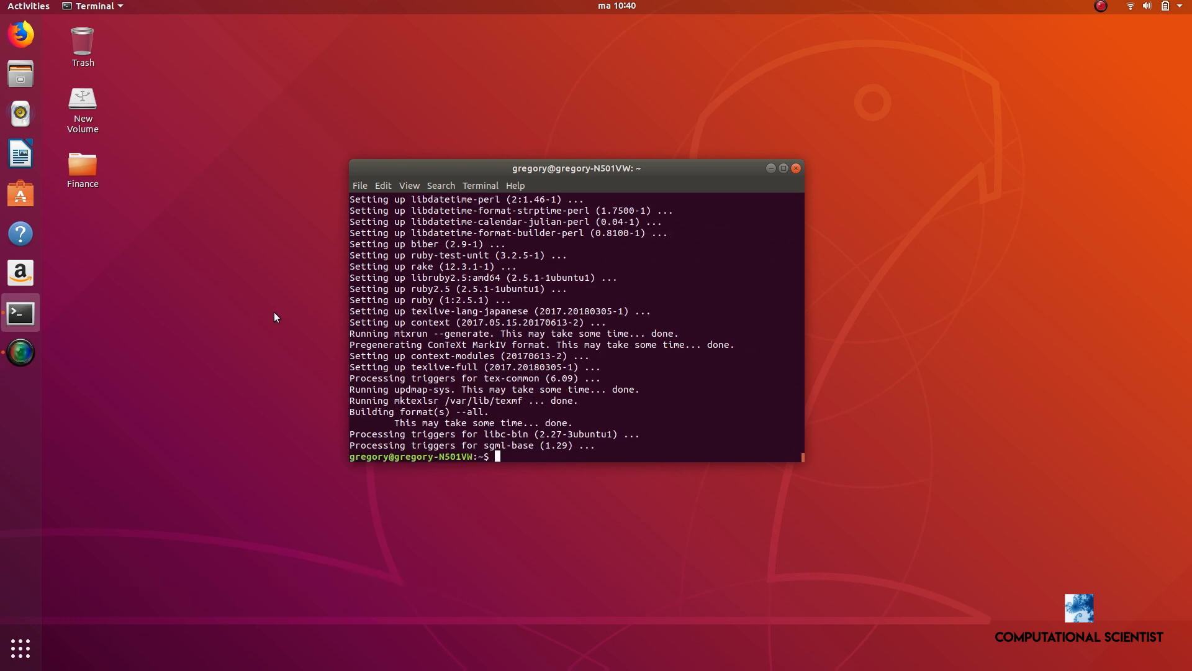
mouse_move(796, 168)
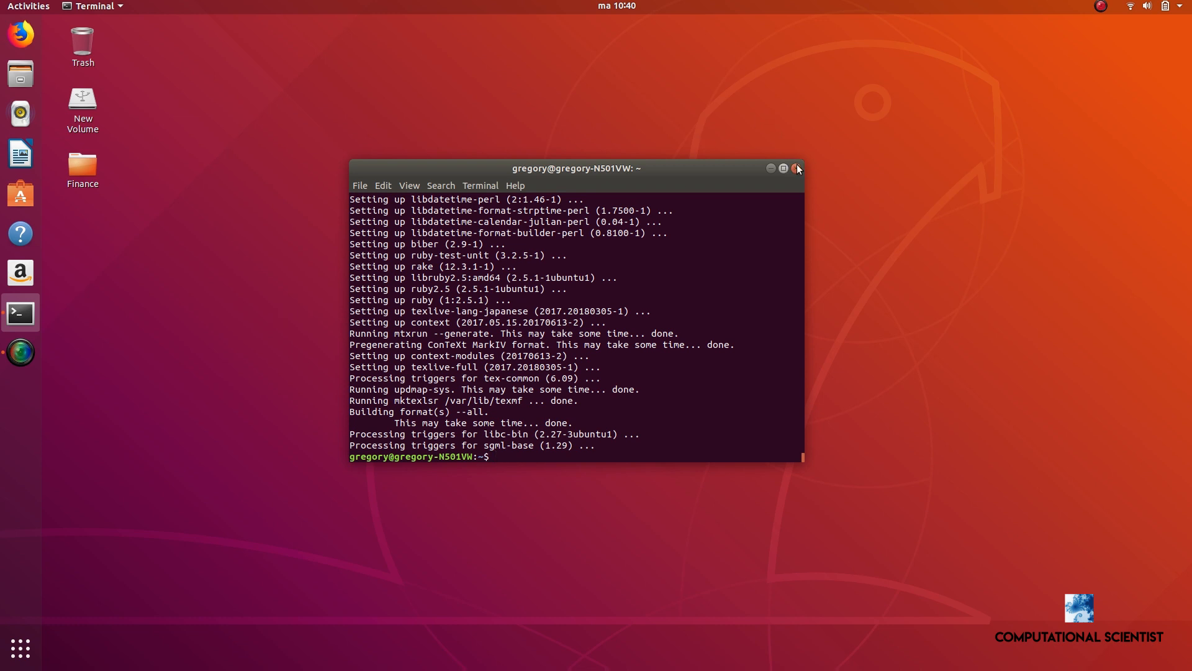
left_click(797, 169)
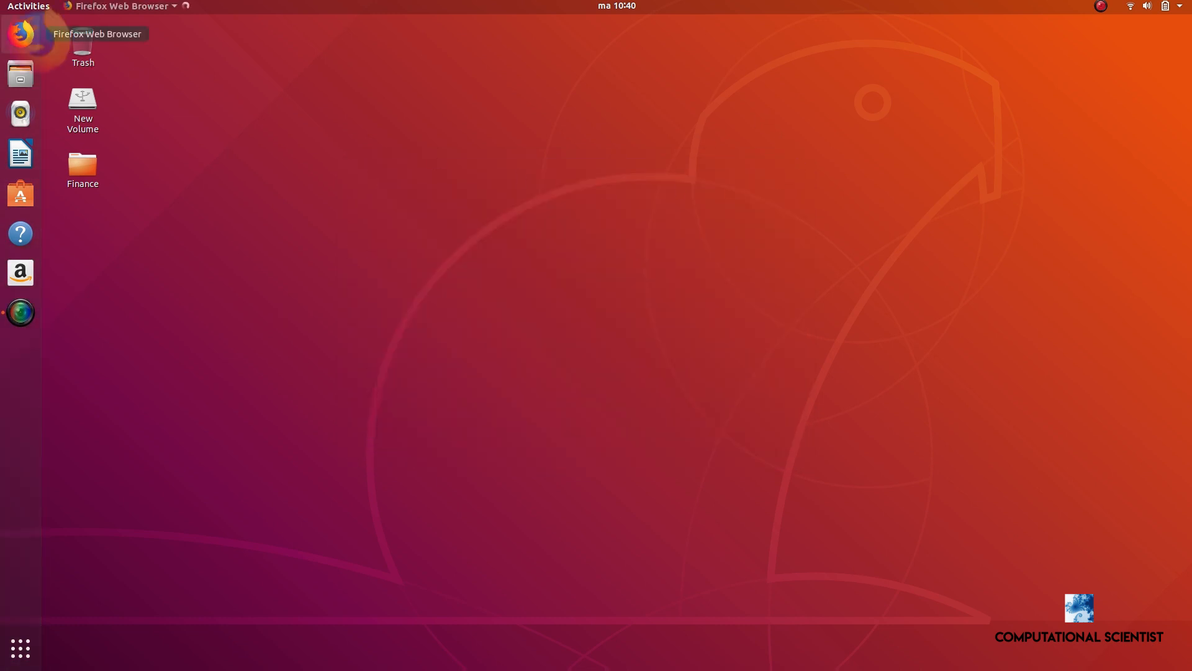
left_click(20, 37)
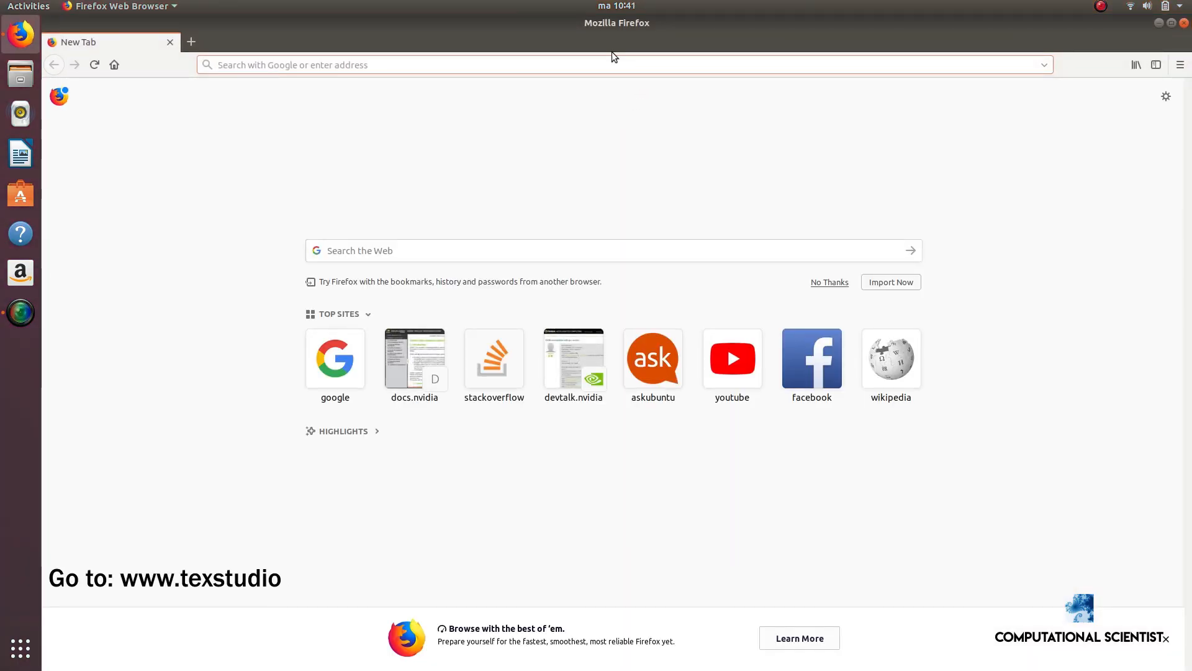
type("www.texstudio.org")
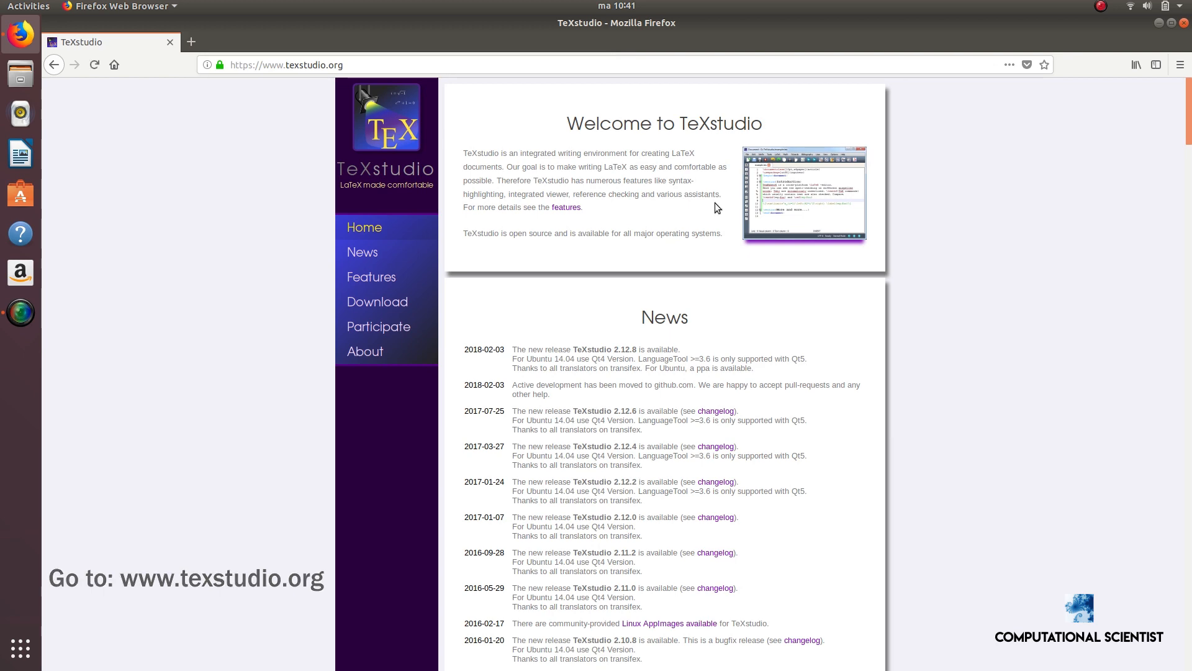
mouse_move(1011, 285)
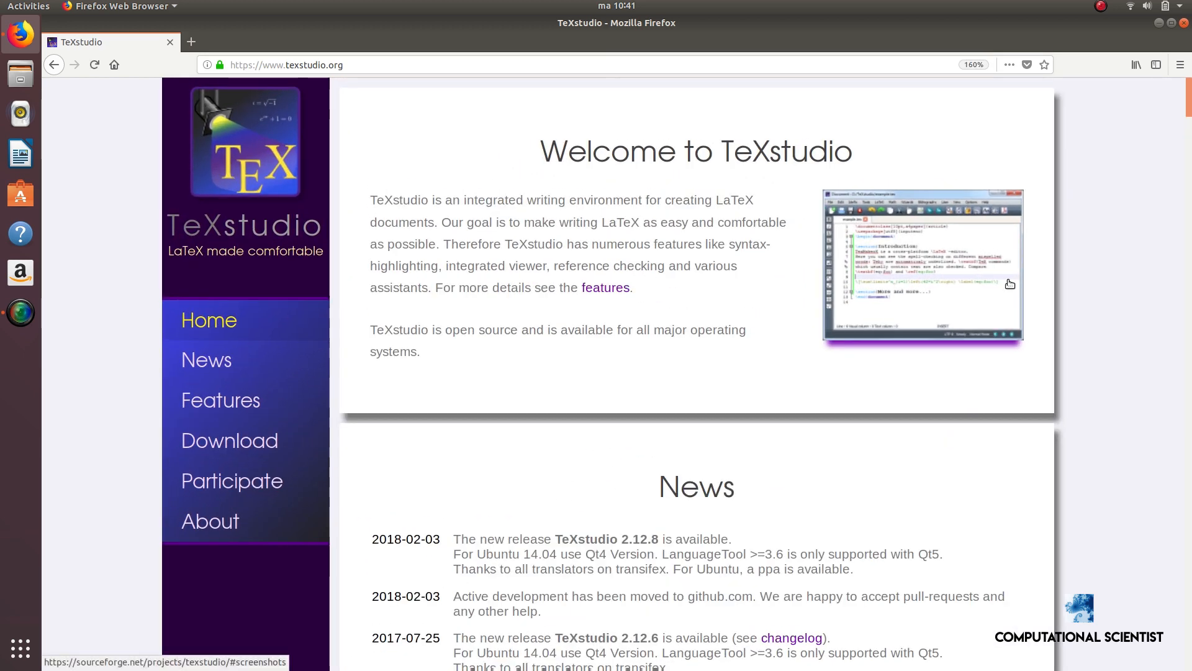
mouse_move(229, 441)
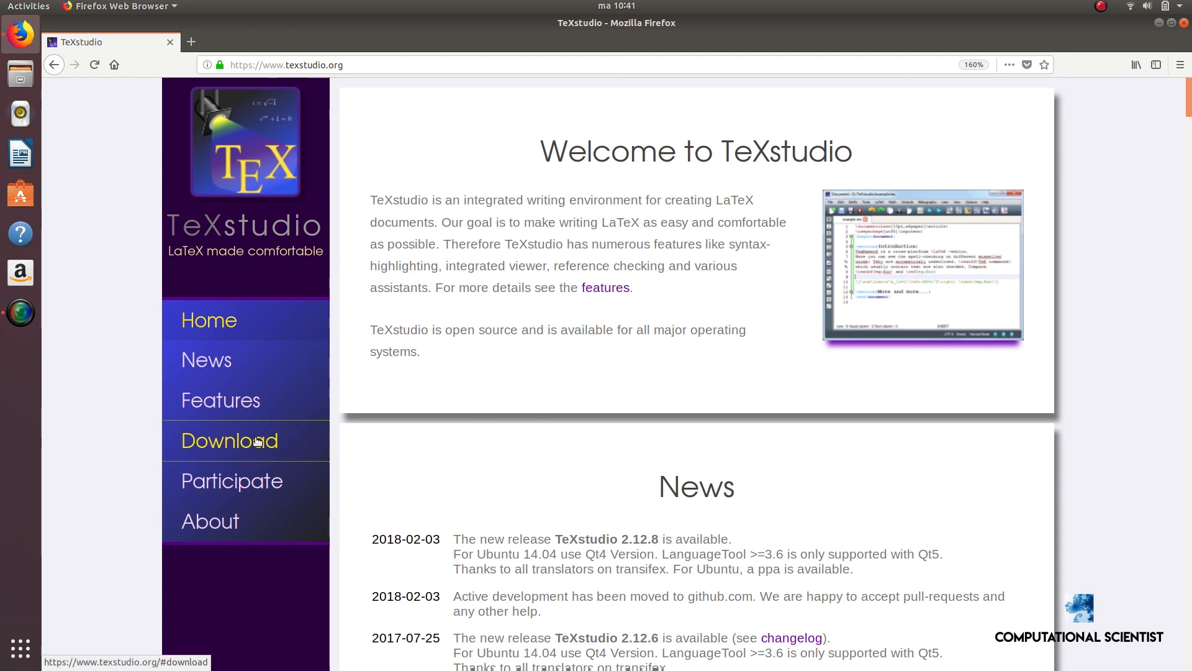
Step: Download the TeXstudio xUbuntu 18.04 amd64 .deb from the Download page and save it
left_click(228, 440)
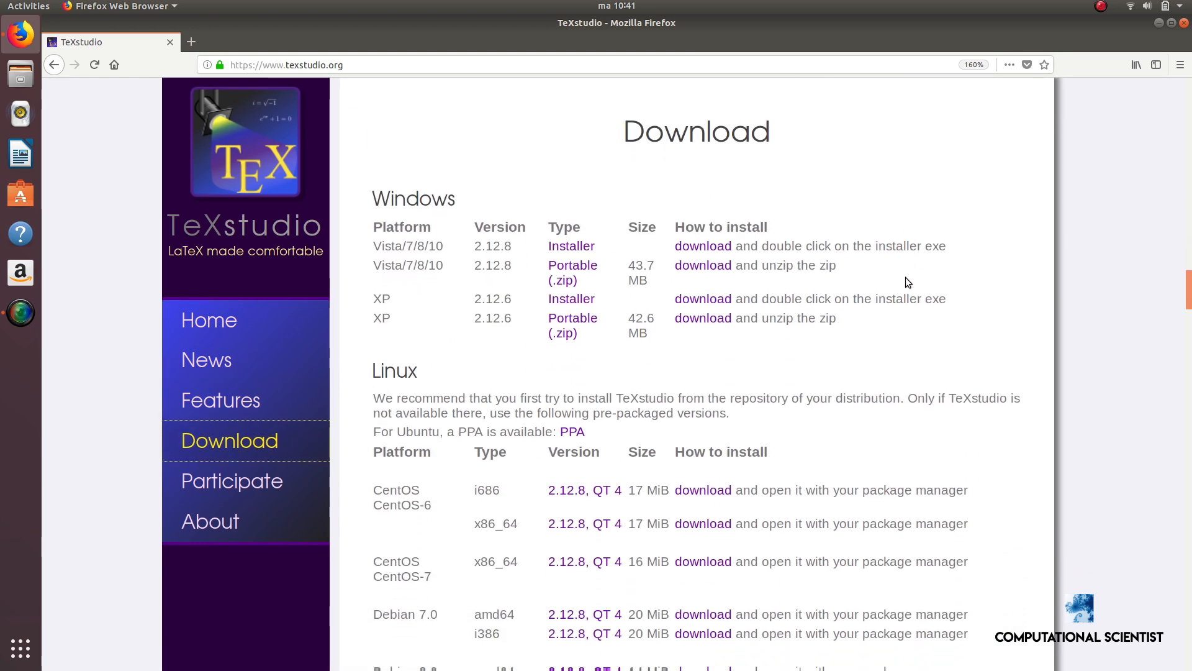
scroll("down", 3)
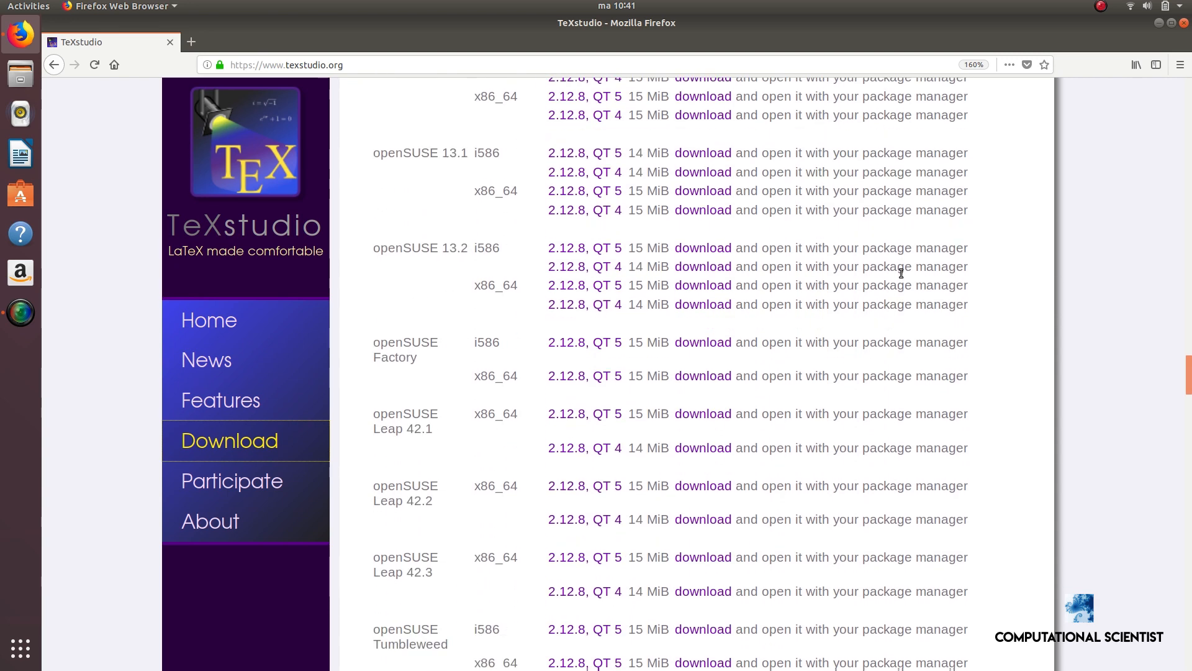
scroll("down", 3)
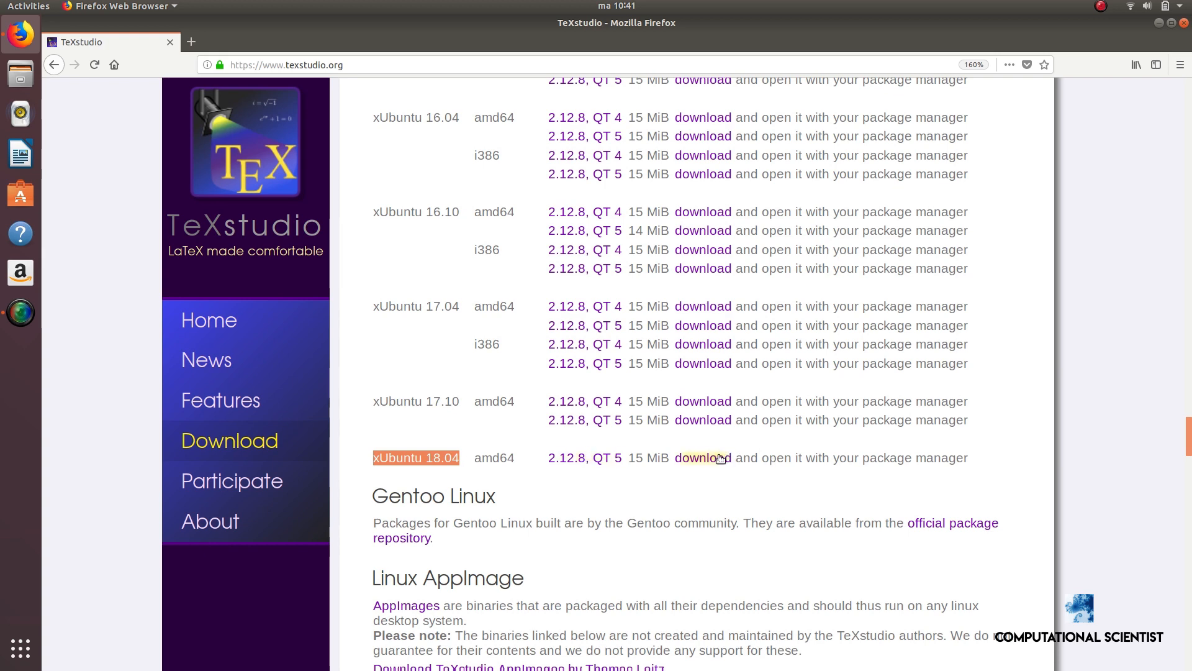
left_click(701, 457)
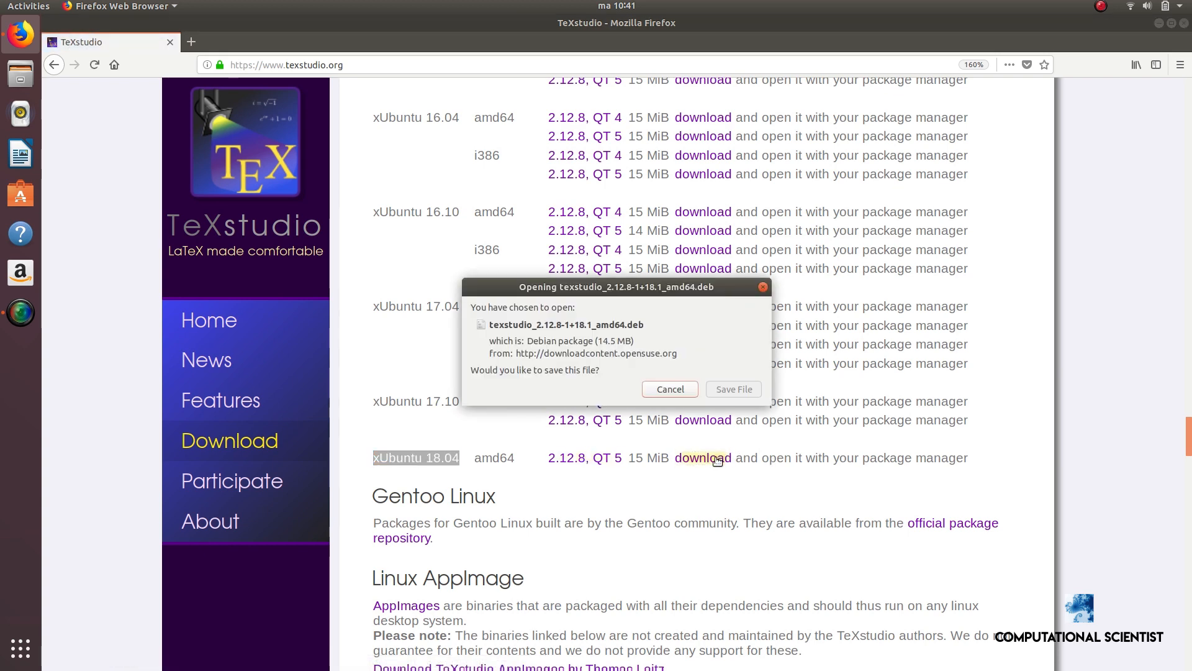
left_click(732, 388)
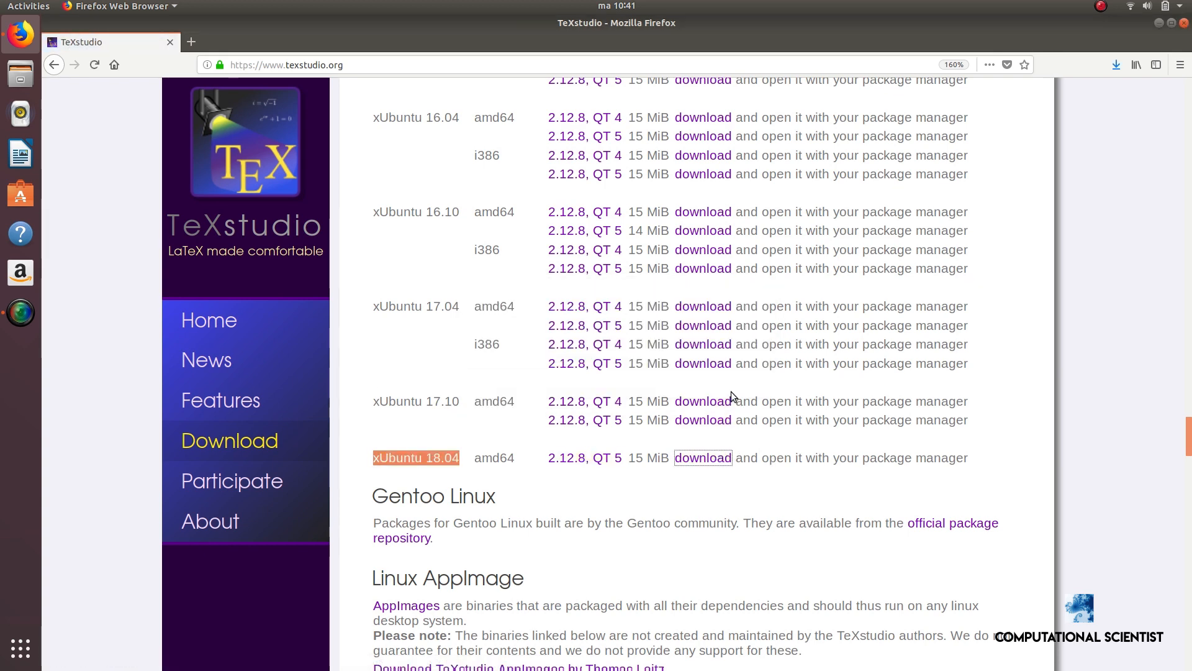
mouse_move(1056, 103)
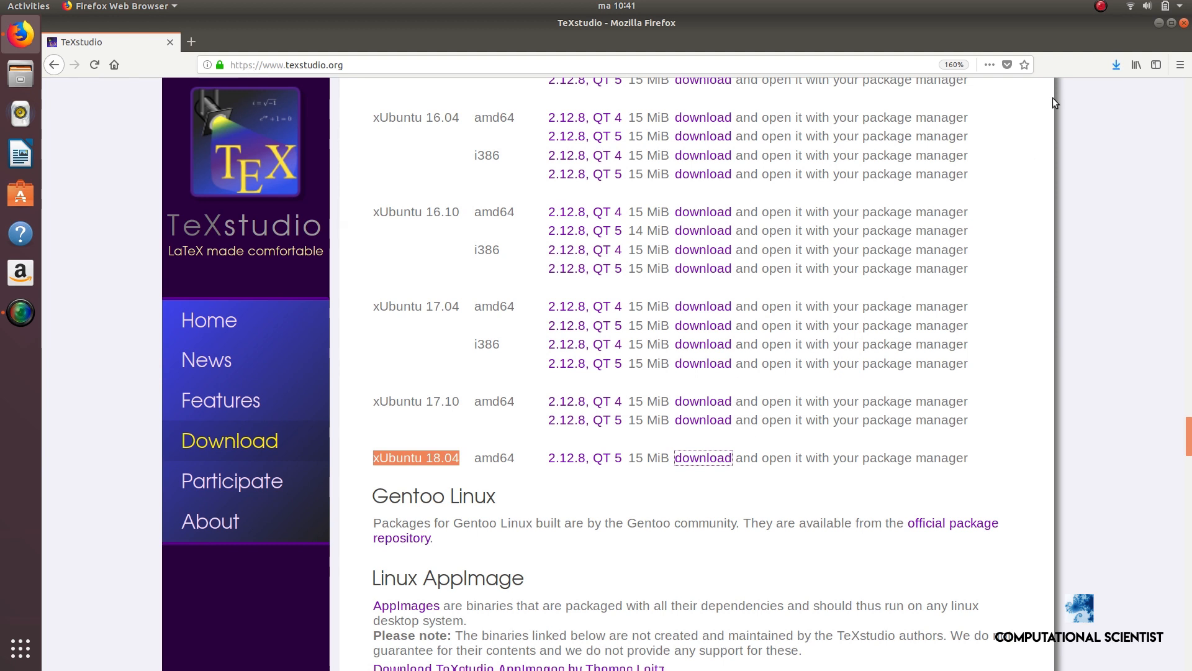
Step: Locate the downloaded TeXstudio .deb in Downloads and launch it in Ubuntu Software
left_click(1118, 65)
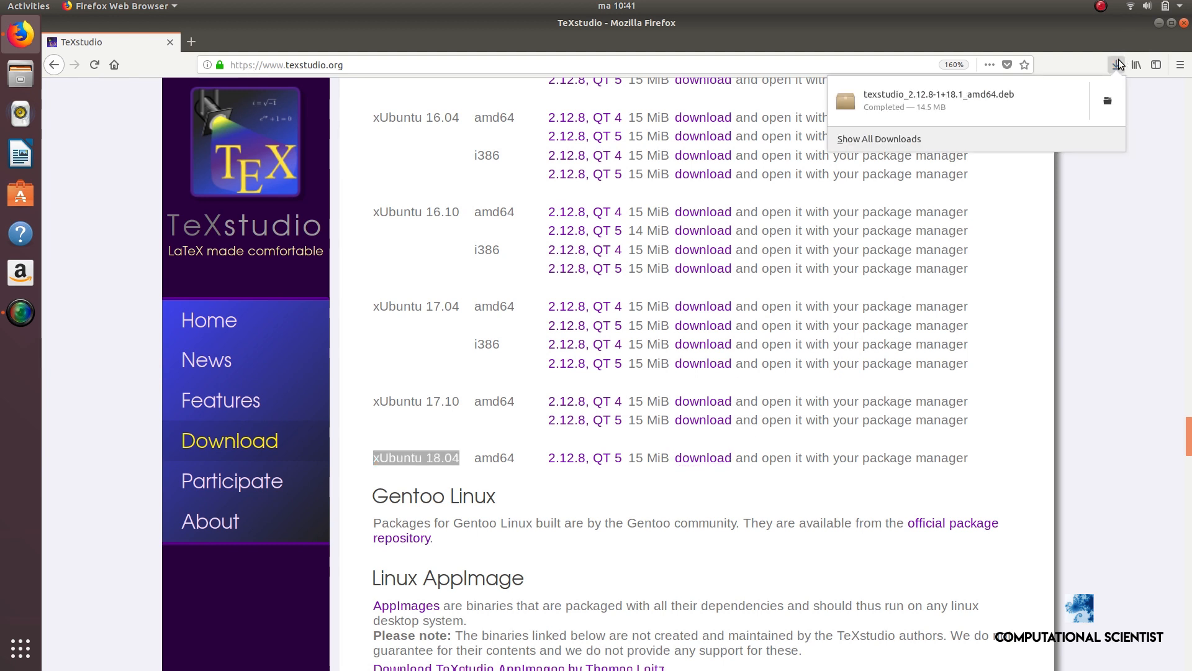
mouse_move(1108, 101)
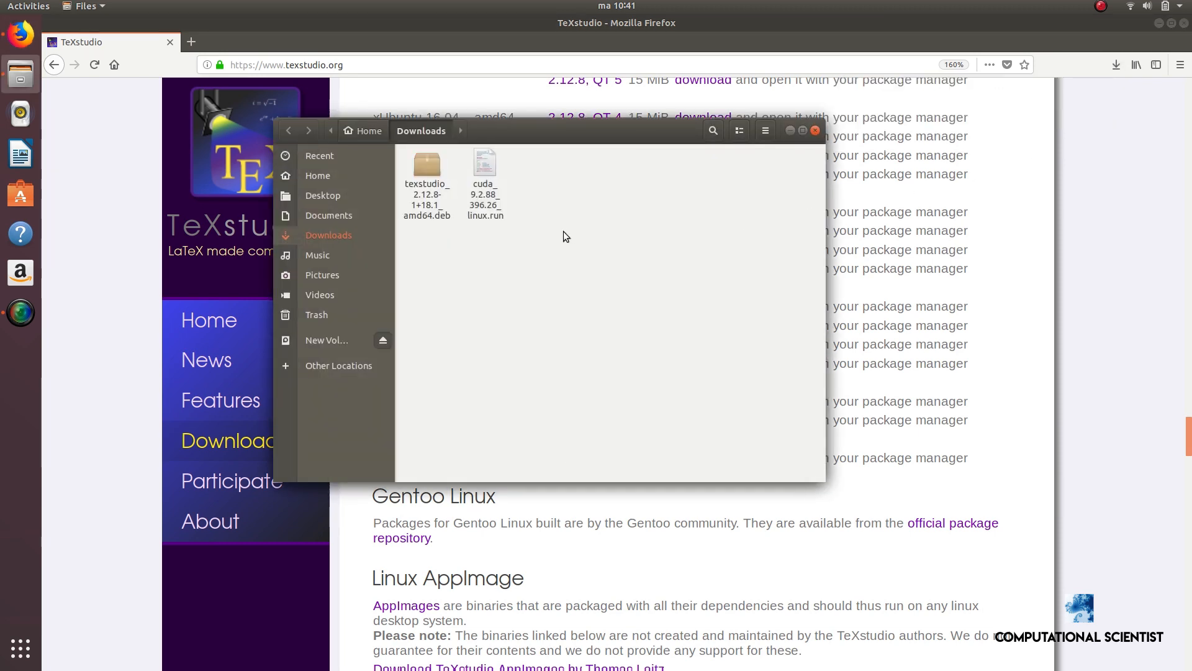
left_click(427, 175)
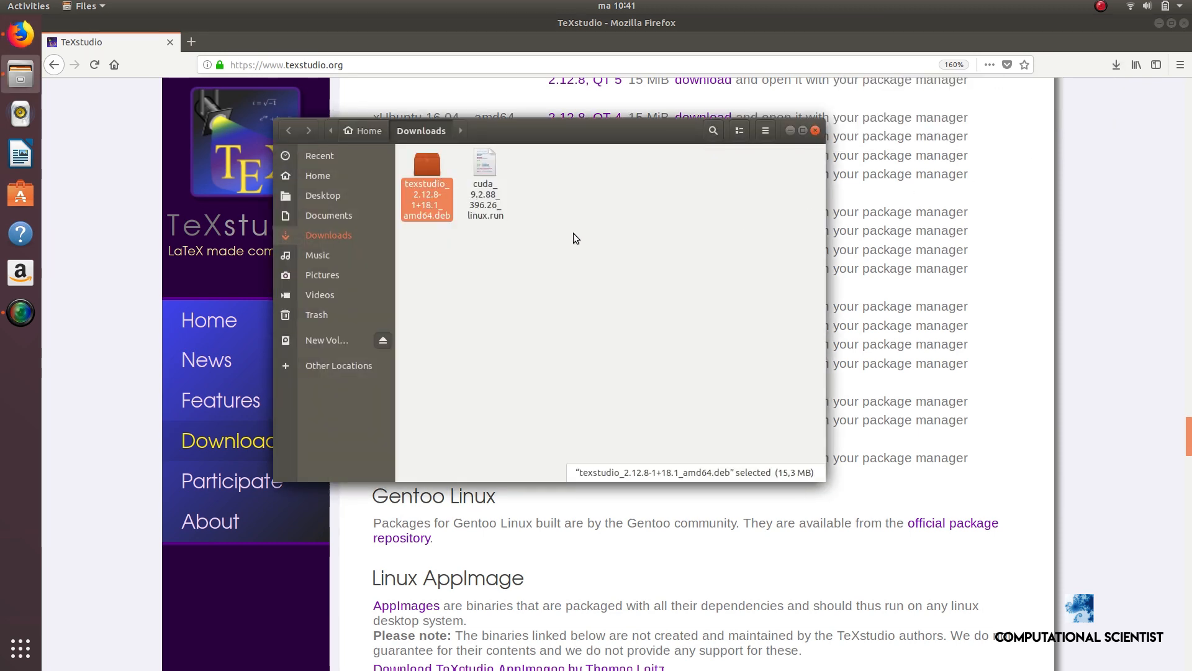
double_click(426, 188)
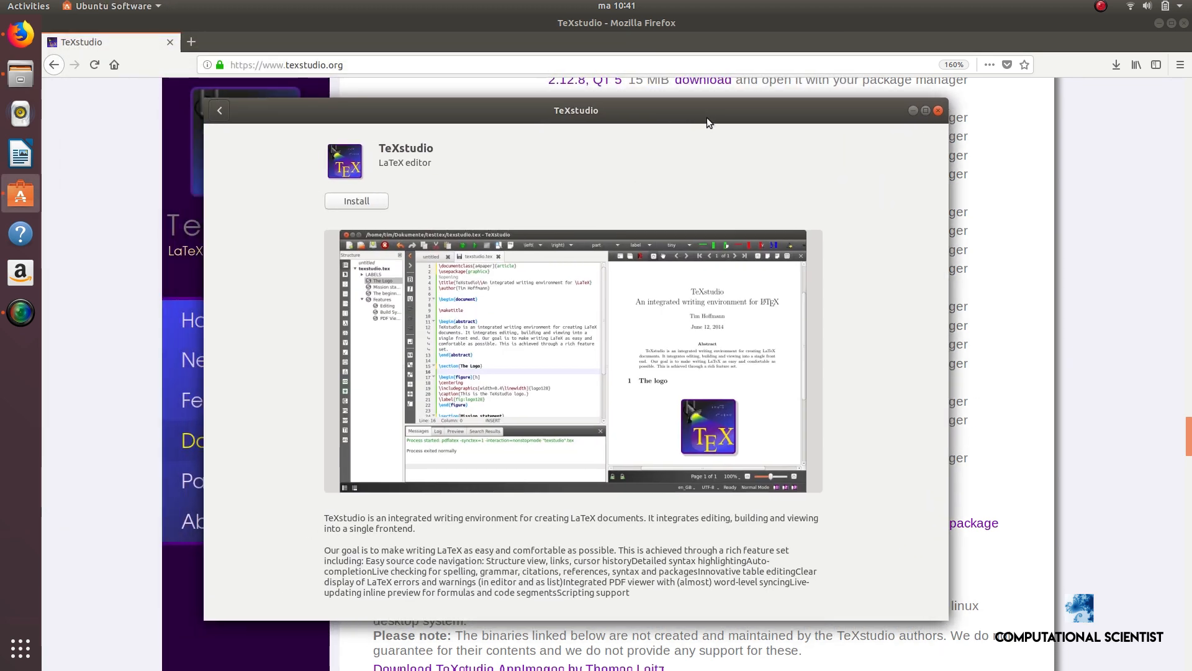
Step: Install TeXstudio in Ubuntu Software, authenticating with the account password
left_click(355, 201)
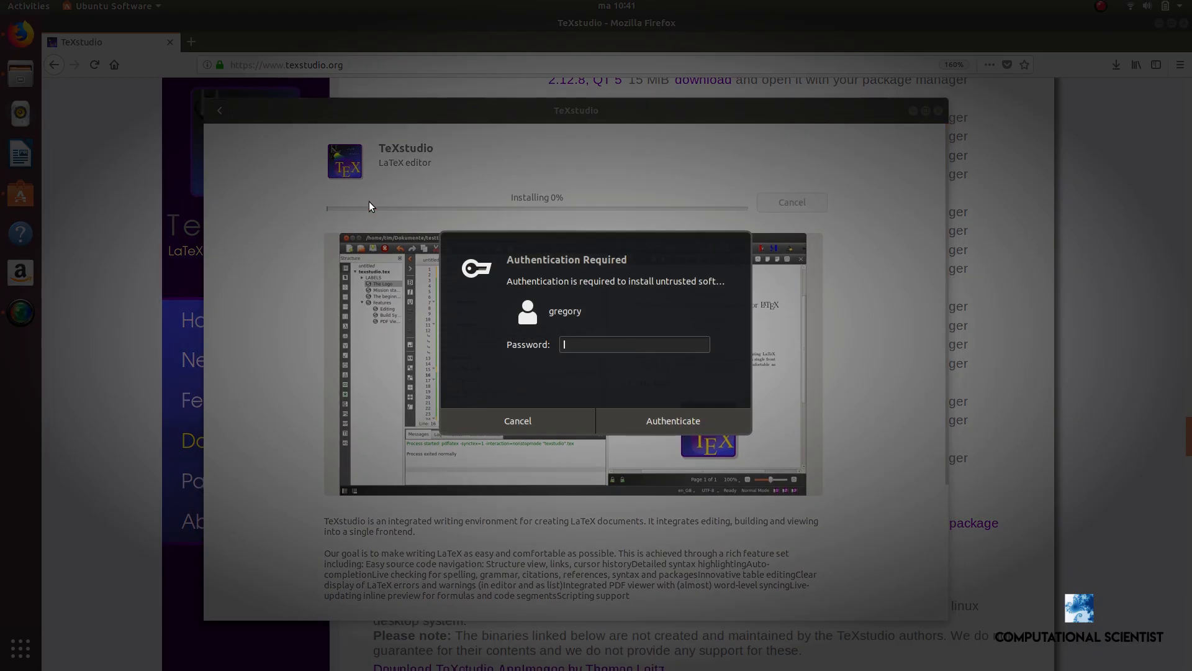
mouse_move(711, 304)
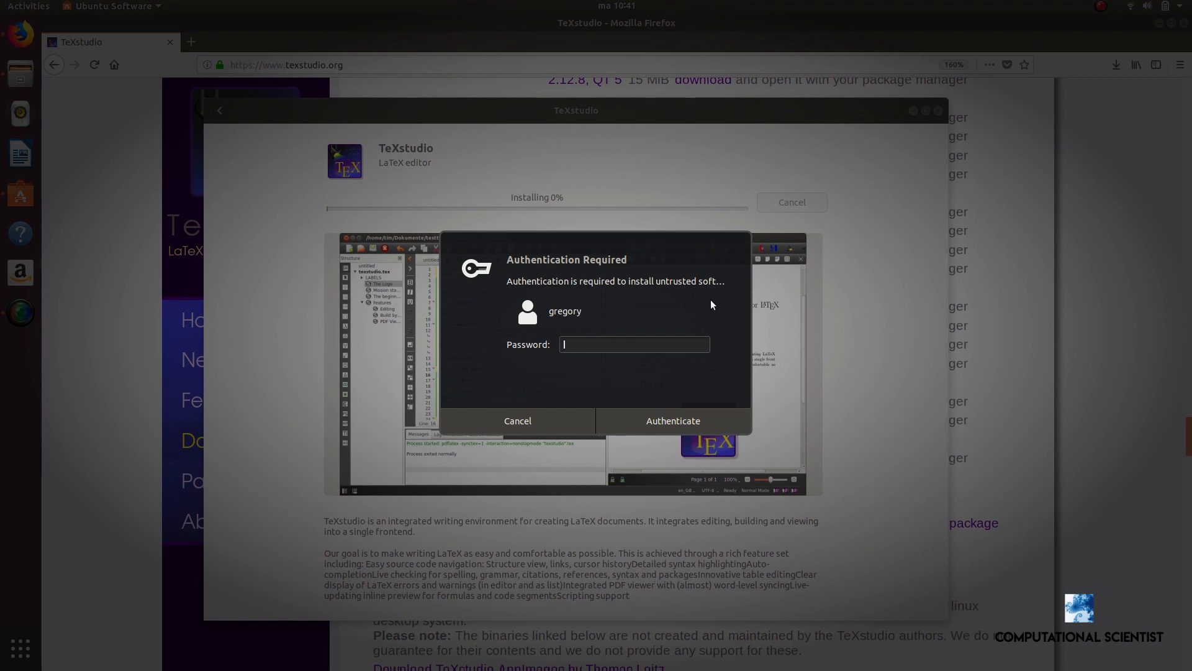
type("password")
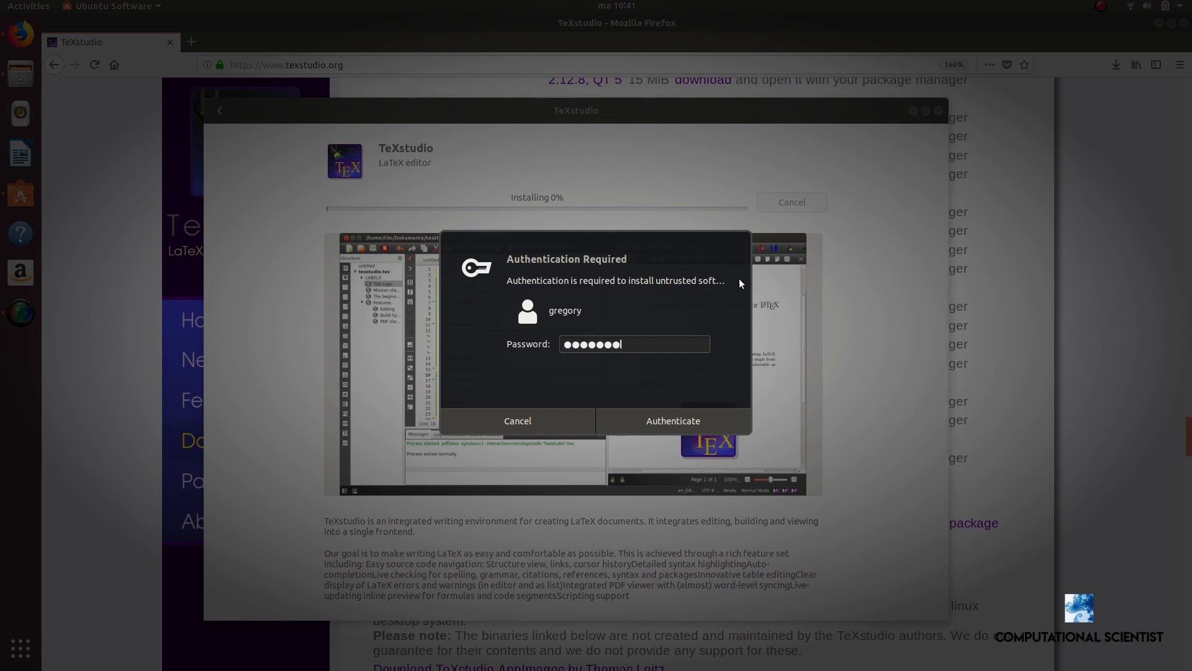
left_click(671, 421)
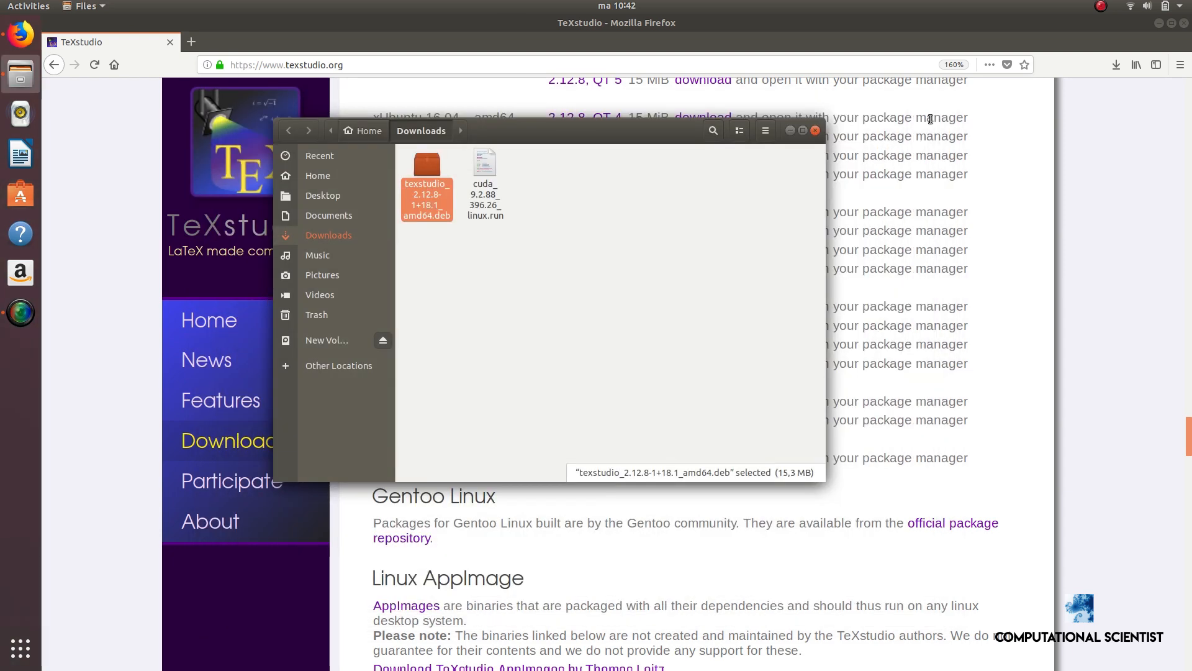
Step: Close the Downloads folder and Firefox windows, returning to the empty desktop
left_click(816, 129)
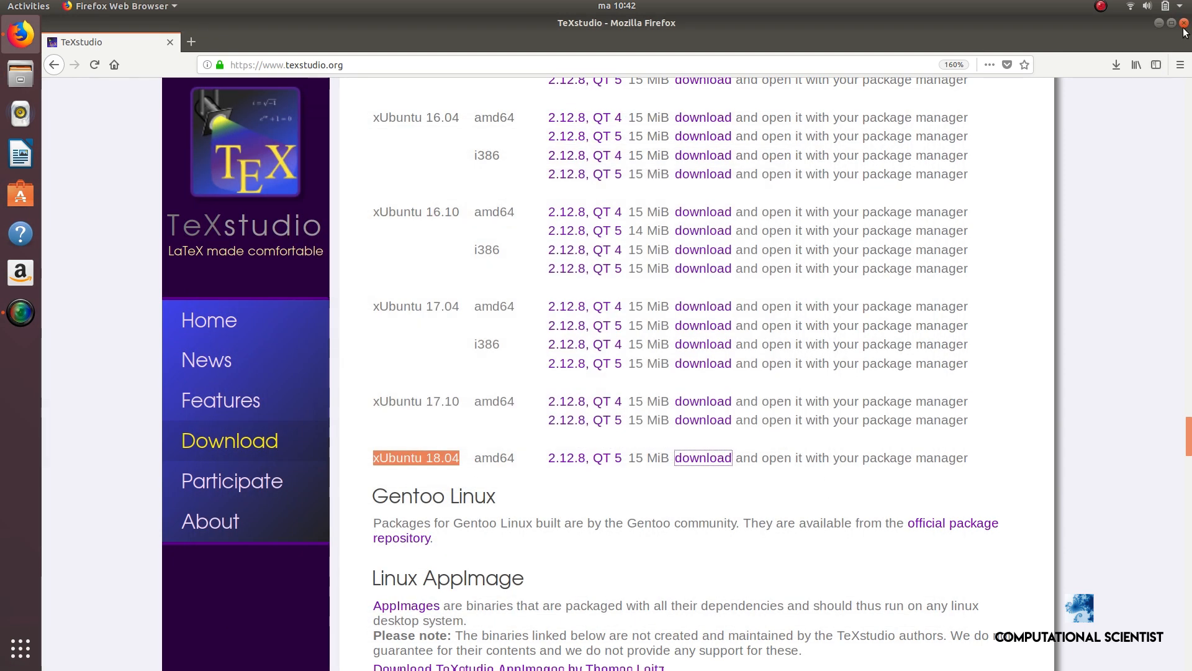
left_click(1183, 23)
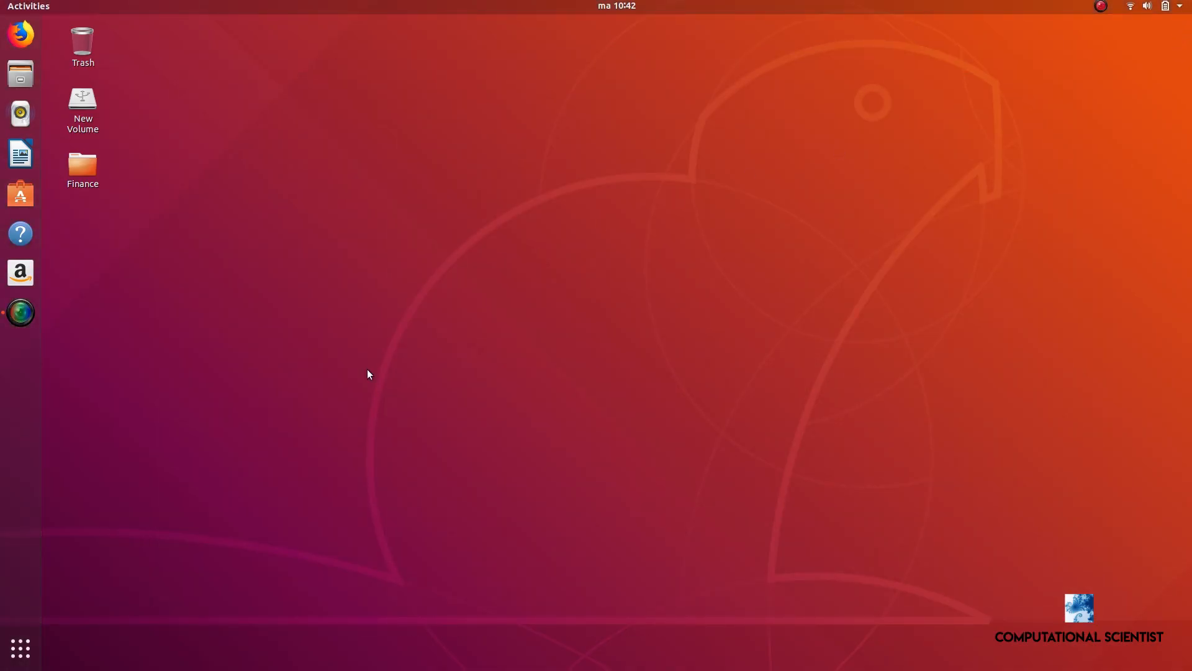